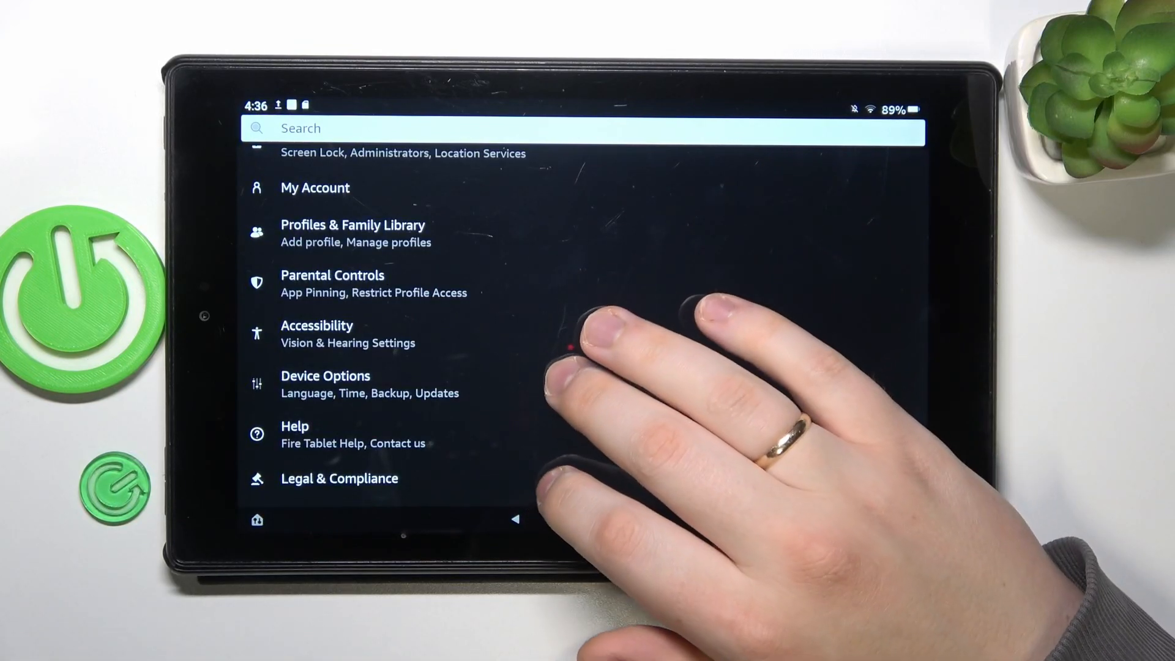
Step: Go to the Device Options page listing battery, backups, updates and developer options
click(325, 383)
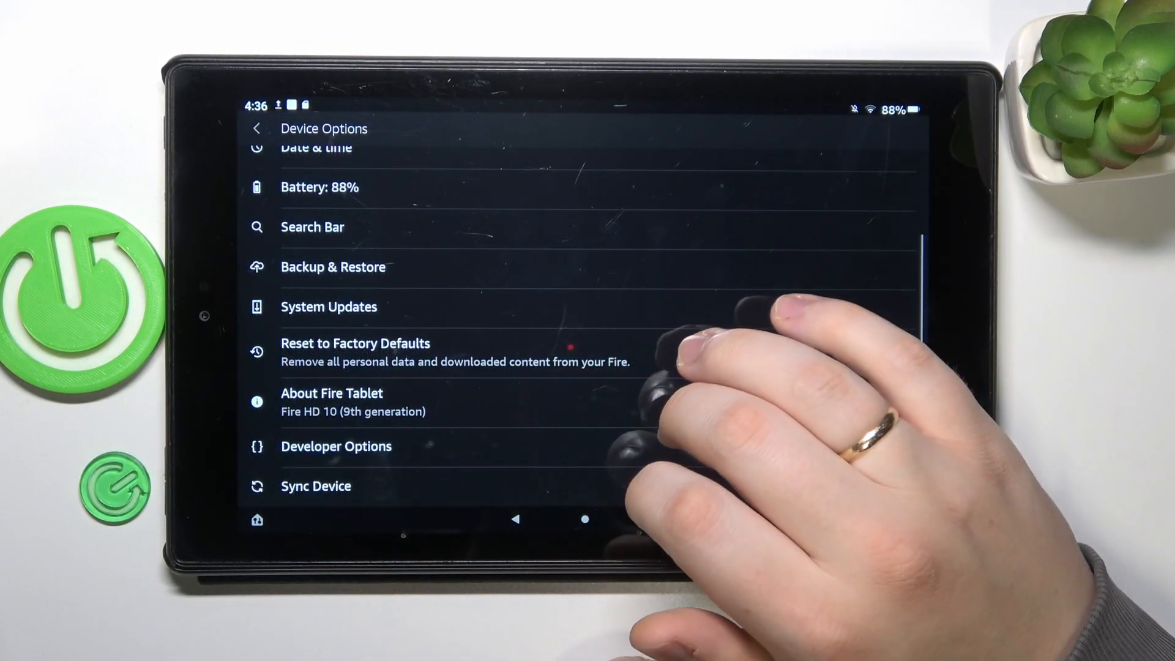
Step: Go into Developer Options toward the Memory used by apps page led by Android OS at 747 MB
click(336, 446)
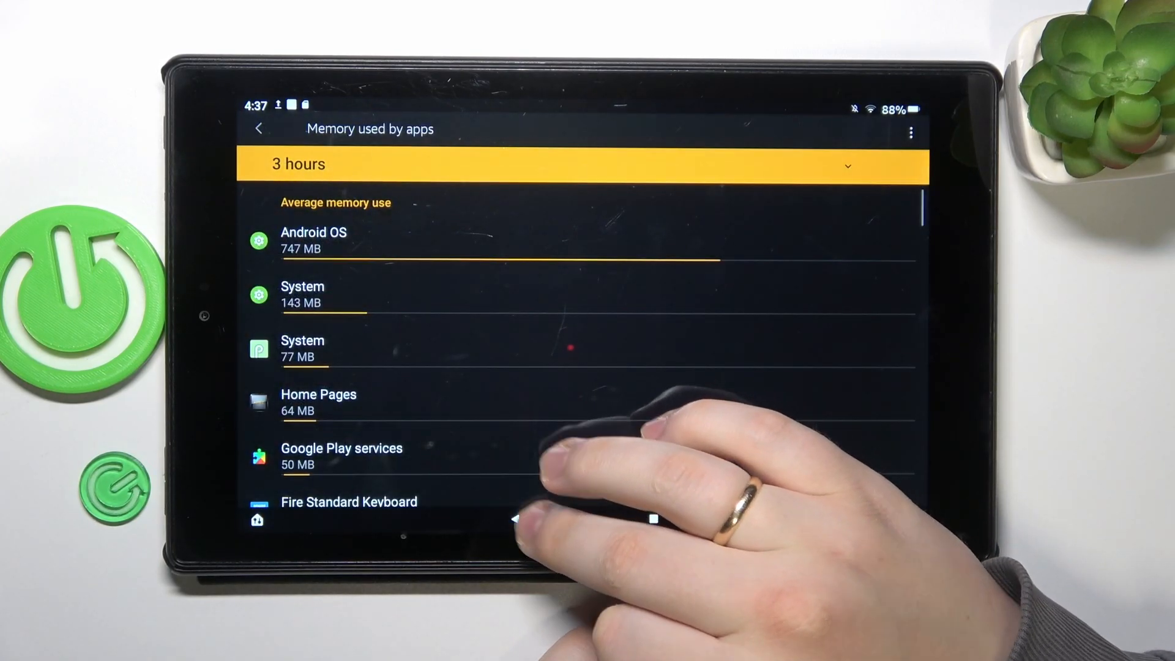
Step: Back out through the 1.3 GB of 1.9 GB memory summary to the Developer options list
click(257, 128)
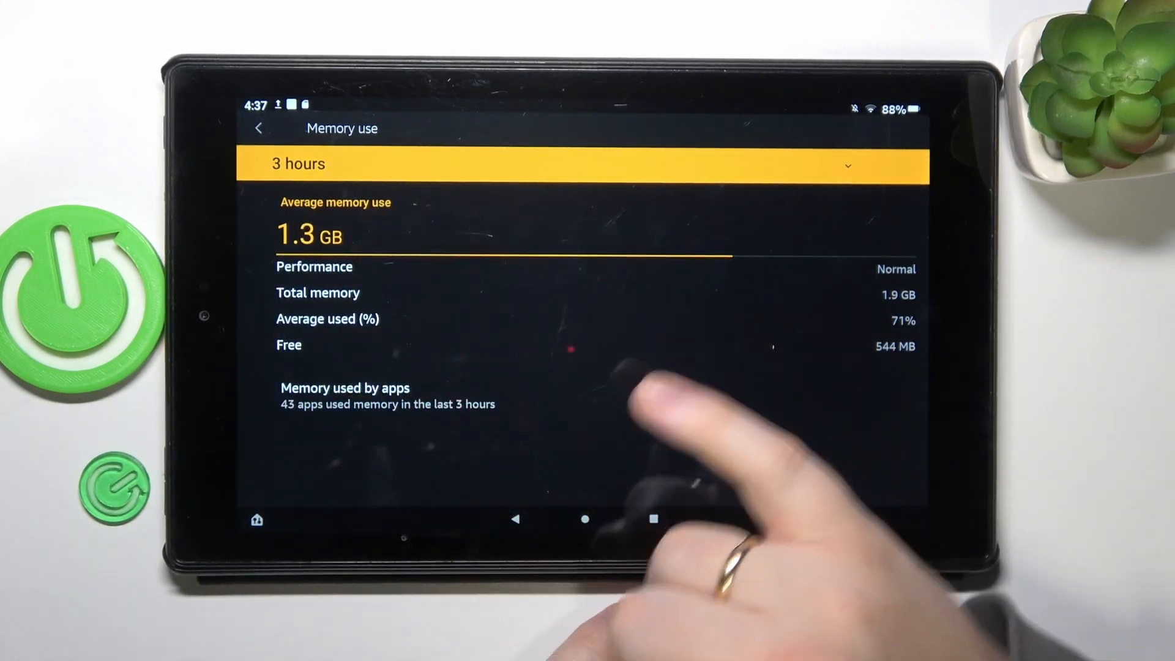
click(258, 128)
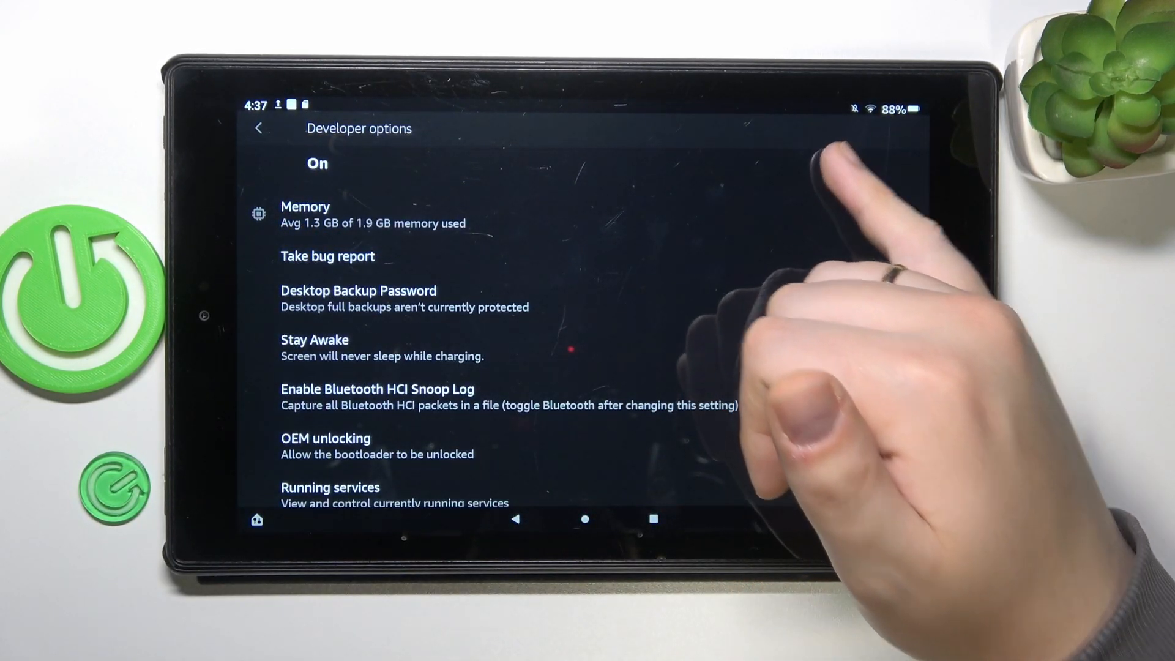
Step: Turn the Developer options main switch Off
click(842, 166)
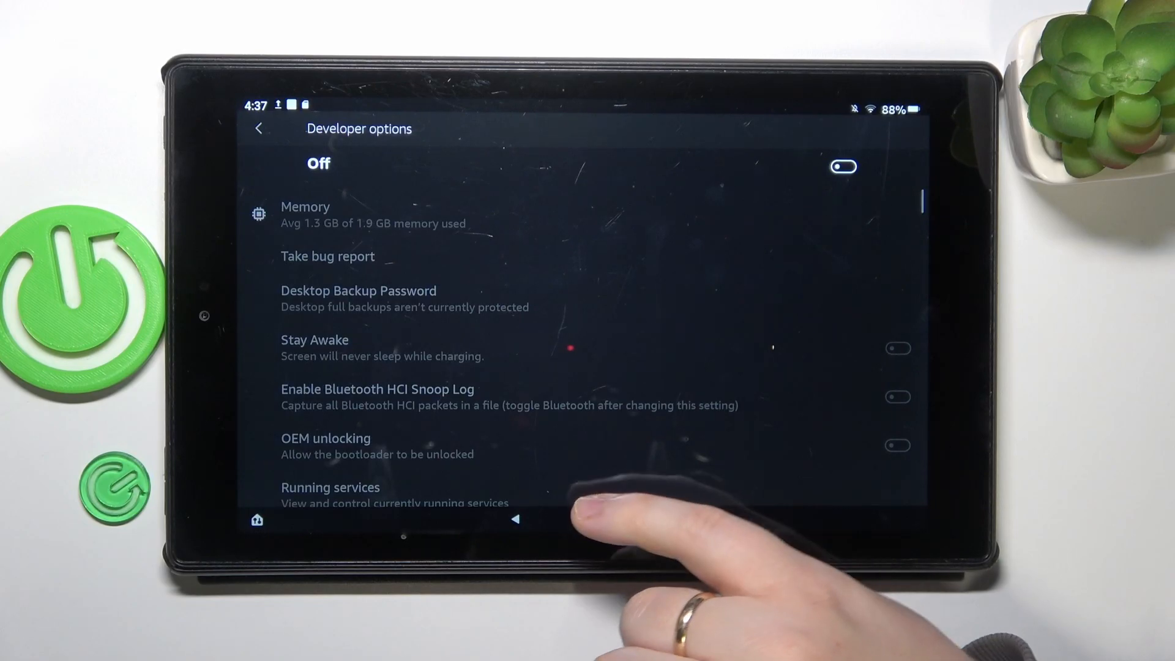